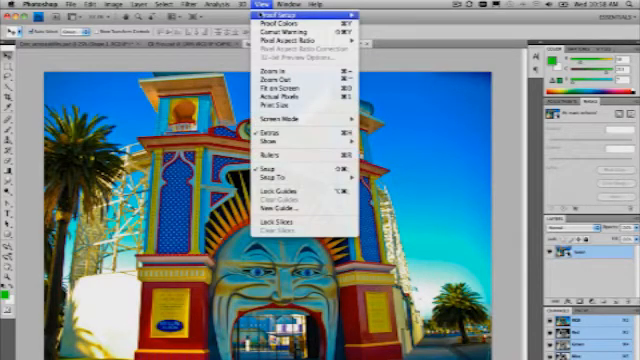
mouse_move(295, 24)
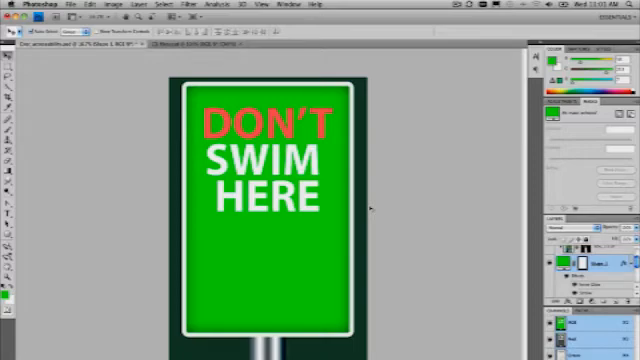
mouse_move(370, 208)
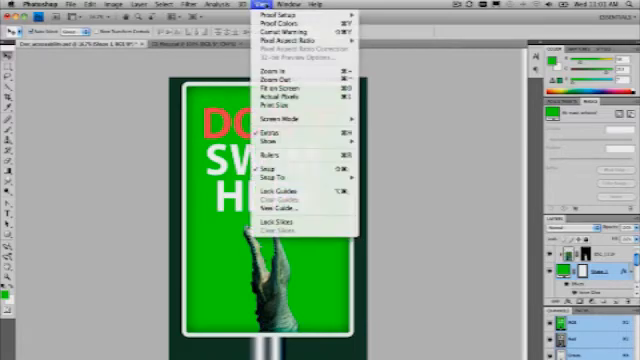
mouse_move(300, 18)
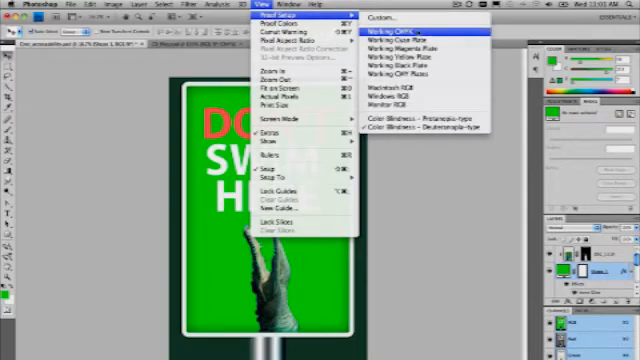
mouse_move(420, 46)
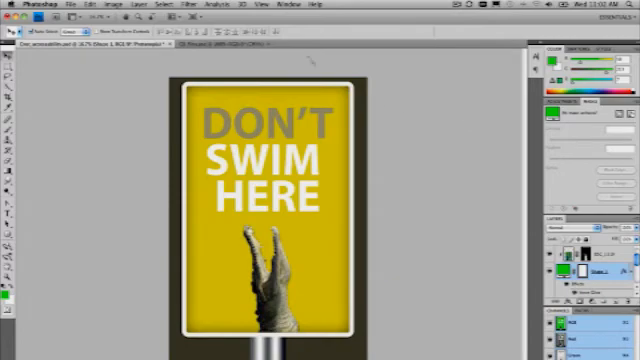
Reopen the View menu's Proof Setup options to pick the Protanopia-type colour-blindness simulation
click(210, 5)
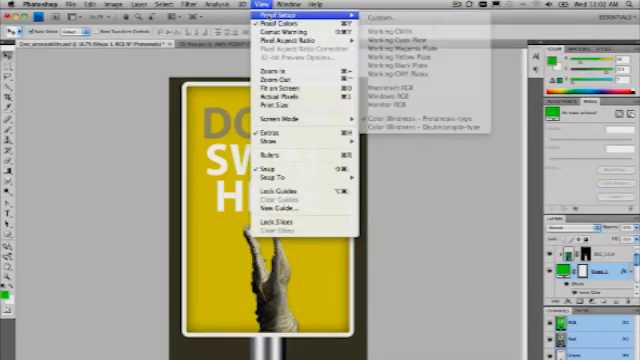